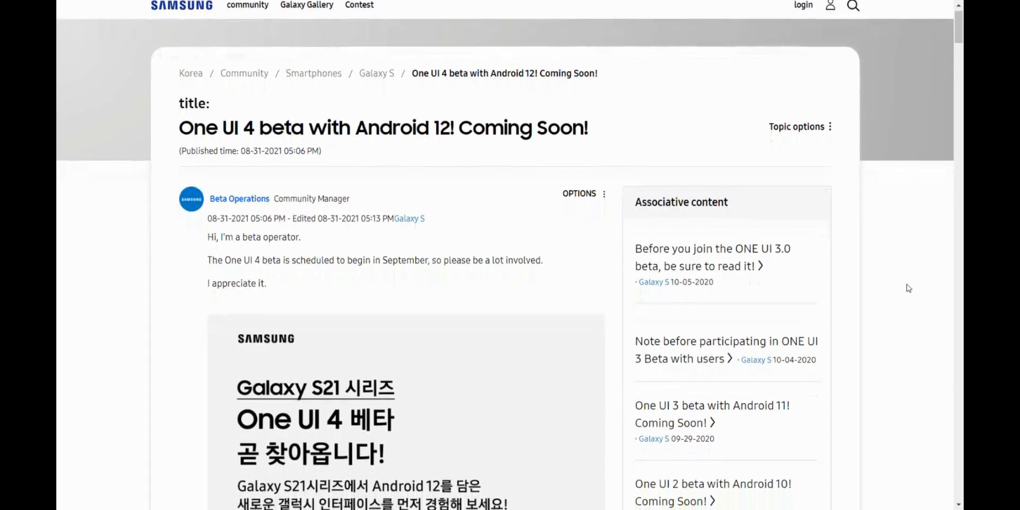
{"action": "scroll", "scroll_direction": "down", "scroll_amount": 3}
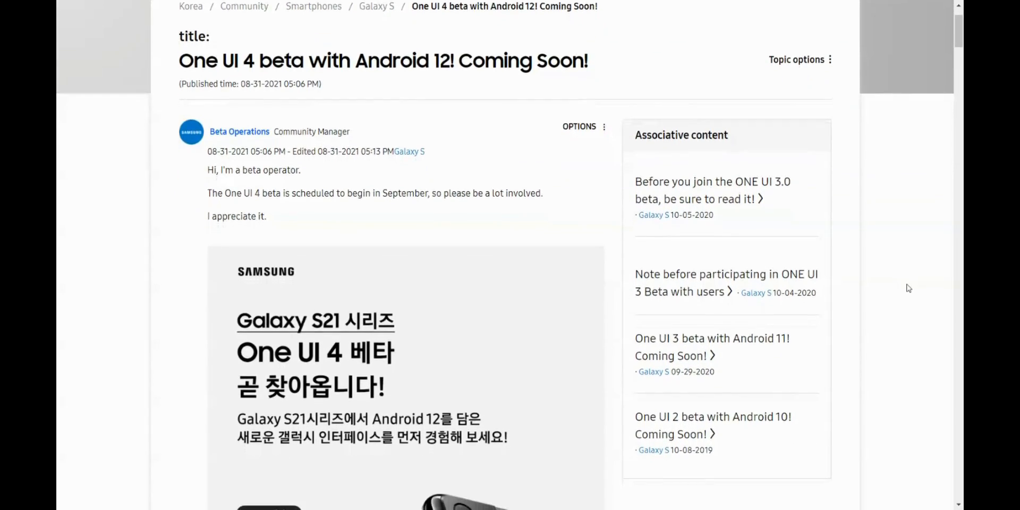
{"action": "scroll", "scroll_direction": "down", "scroll_amount": 3}
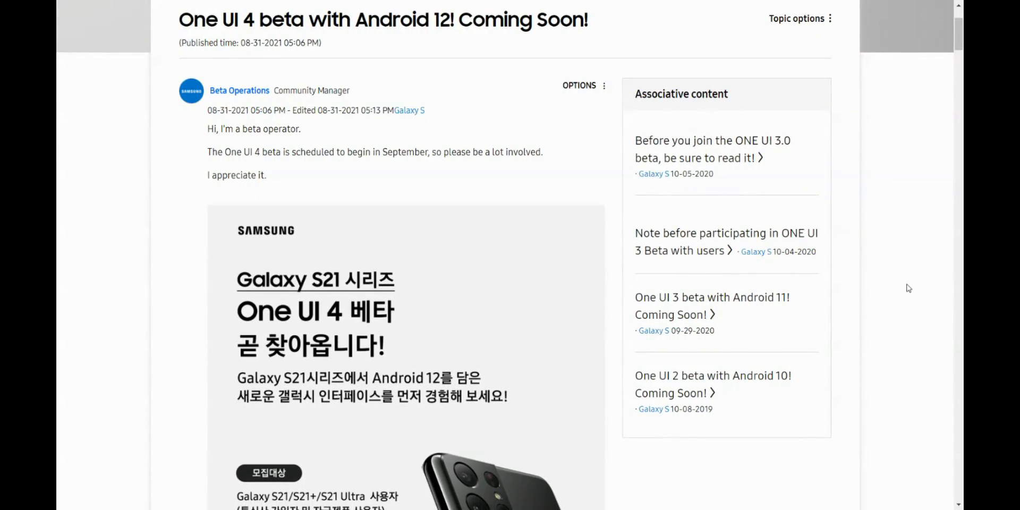
{"action": "scroll", "scroll_direction": "down", "scroll_amount": 3}
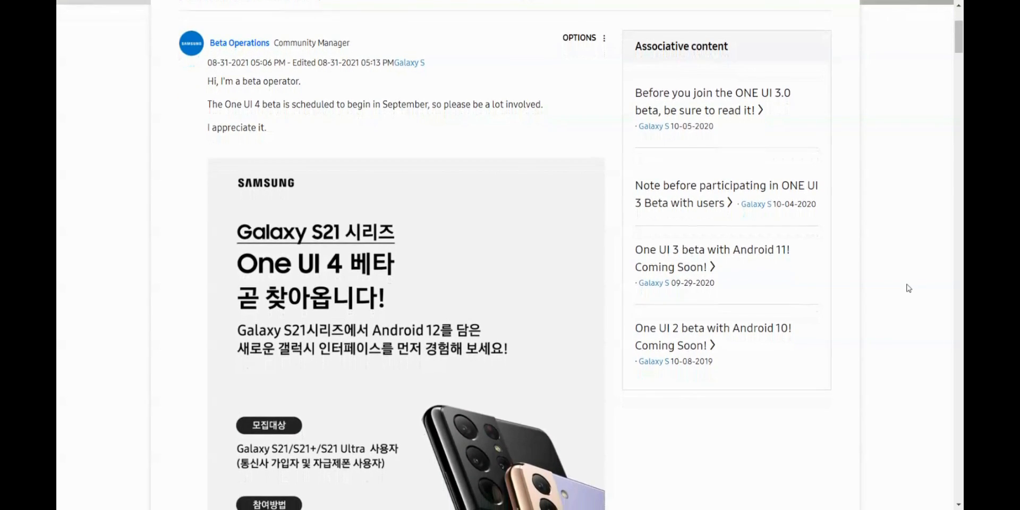
{"action": "scroll", "scroll_direction": "down", "scroll_amount": 3}
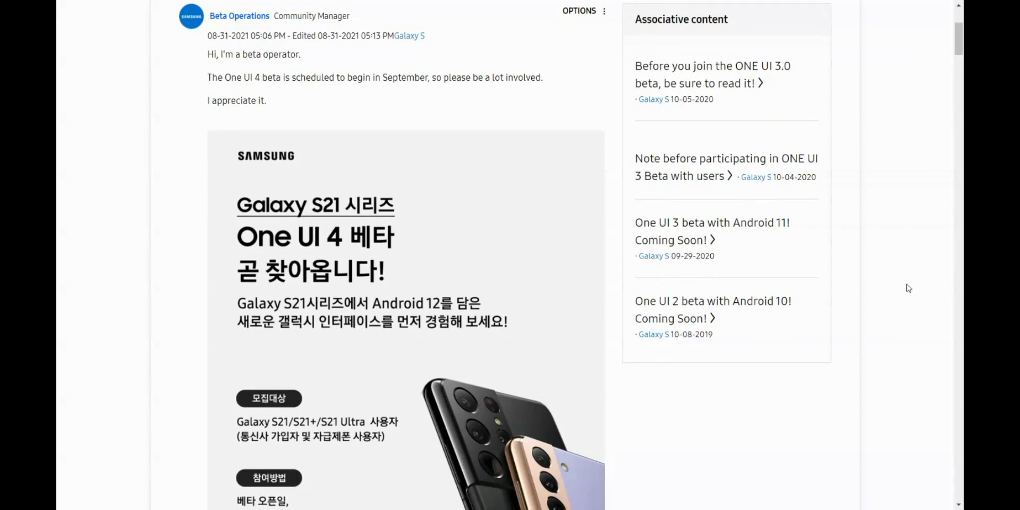
{"action": "scroll", "scroll_direction": "down", "scroll_amount": 3}
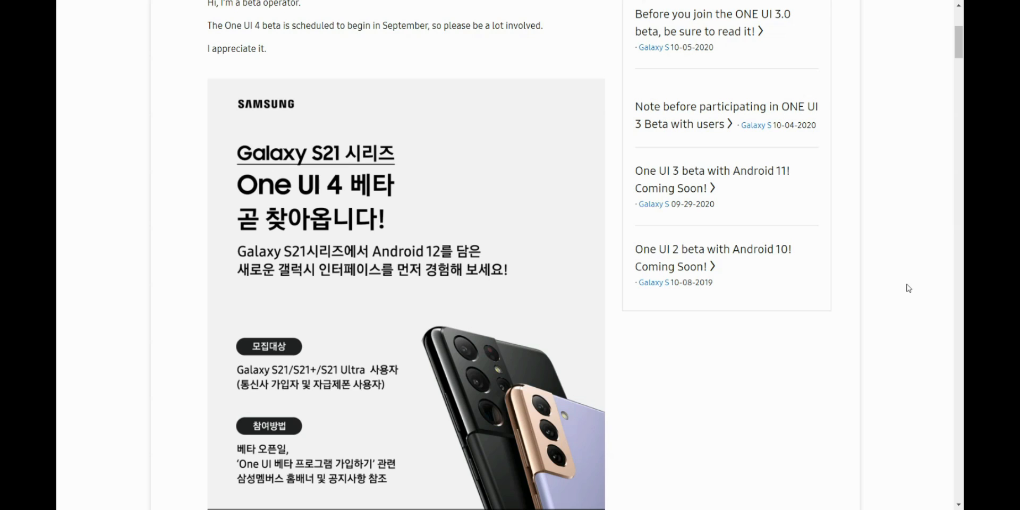
{"action": "scroll", "scroll_direction": "down", "scroll_amount": 3}
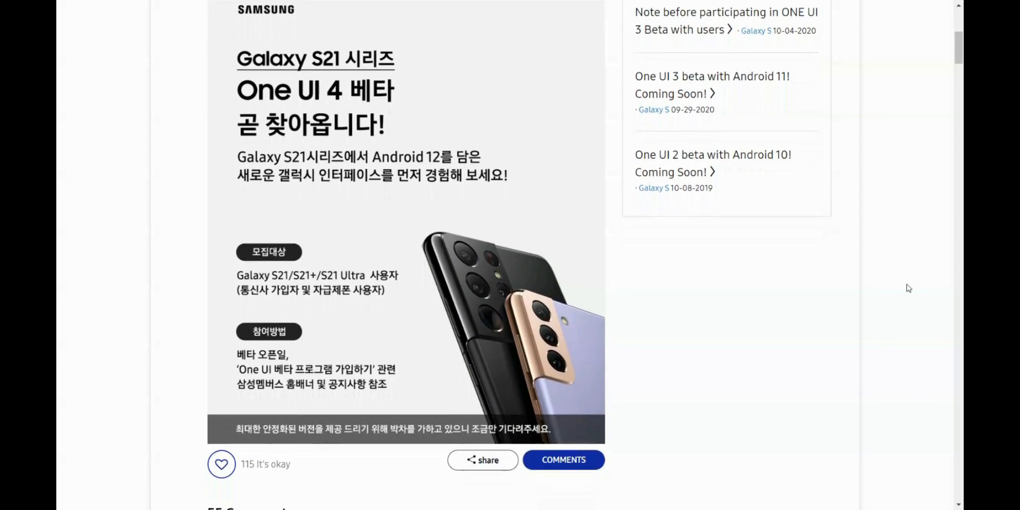